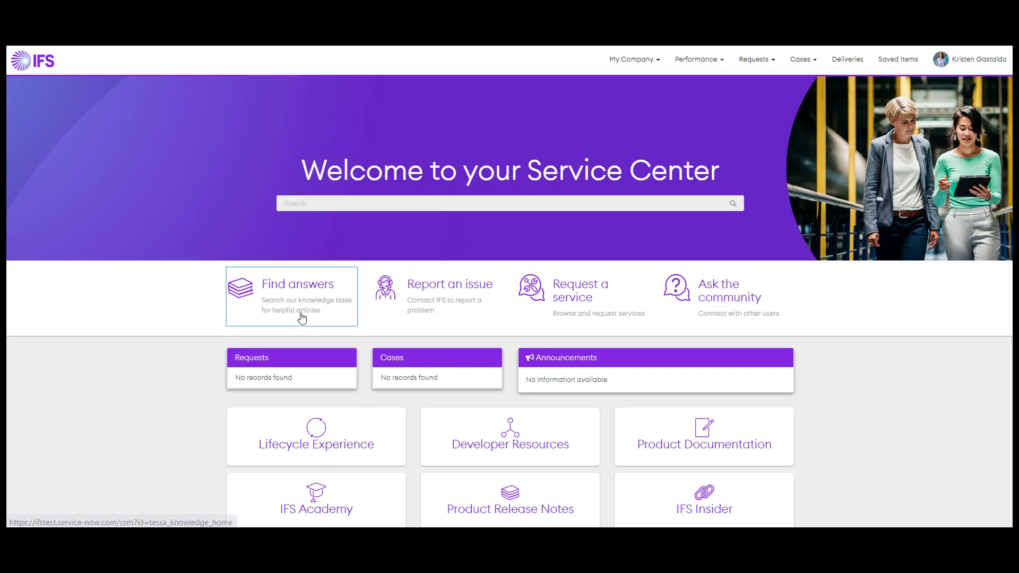
- Visit the knowledge base, the community, and the consultancy service request form
left_click(298, 296)
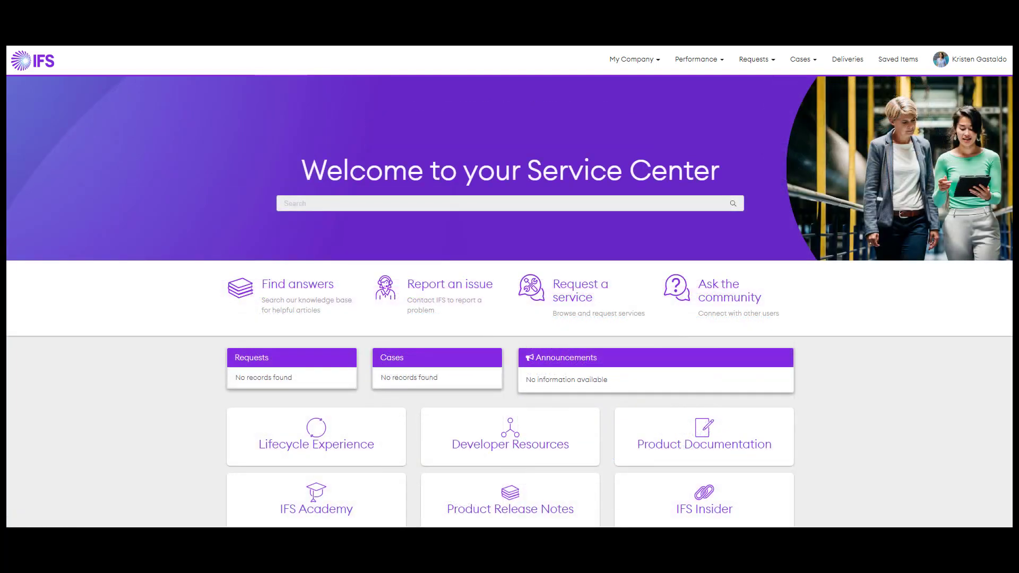
mouse_move(706, 294)
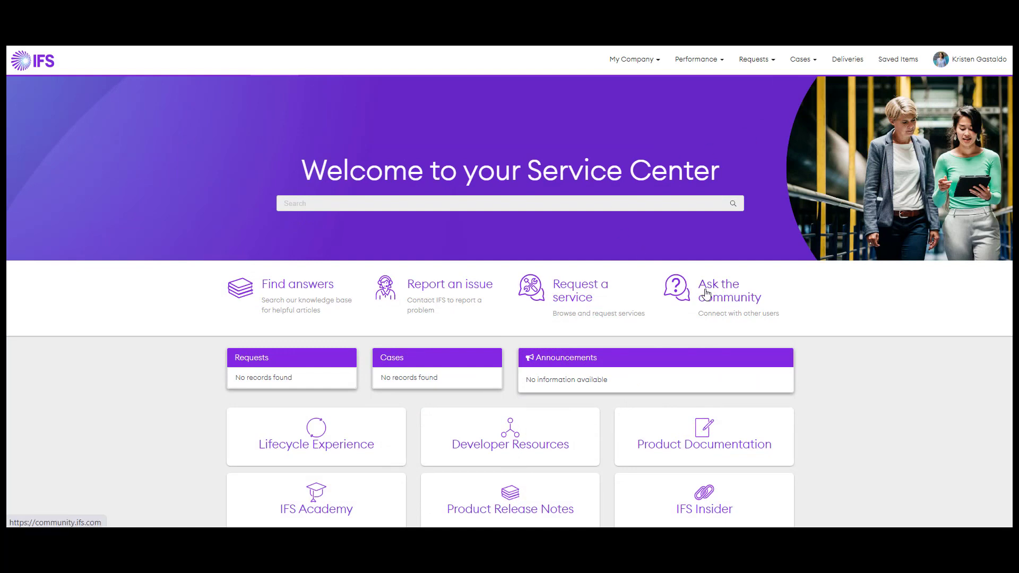
left_click(729, 290)
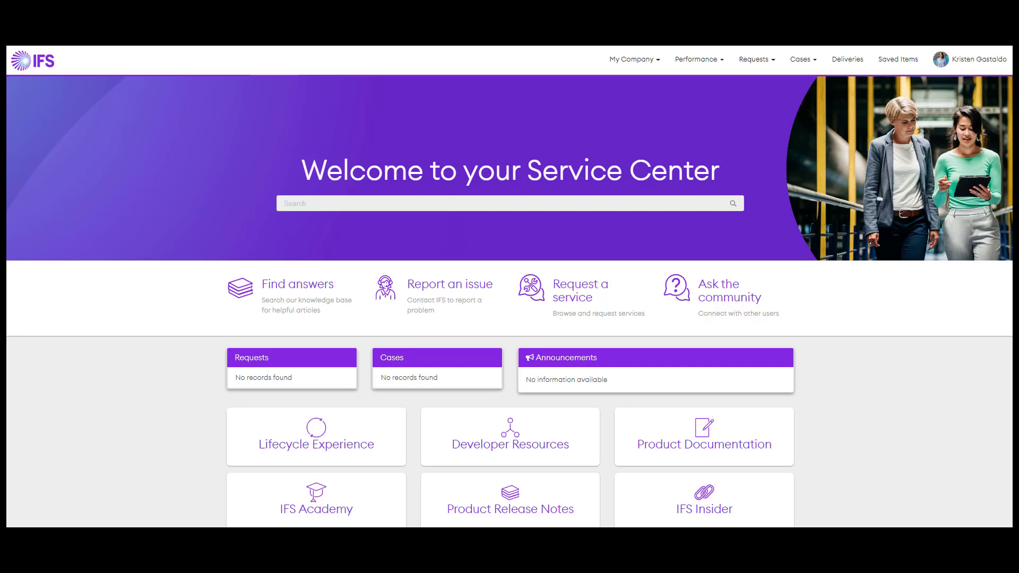
left_click(580, 290)
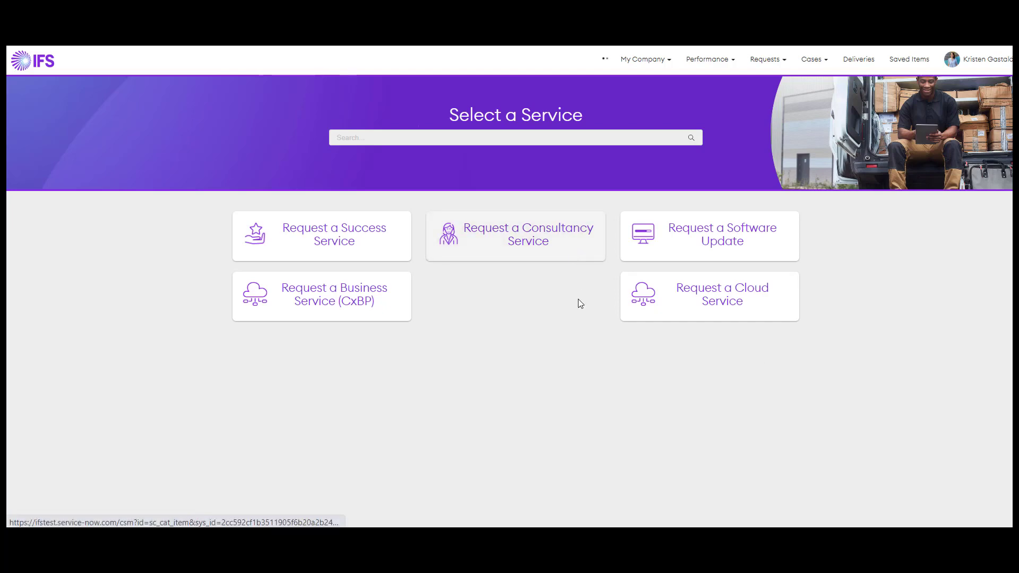
left_click(516, 235)
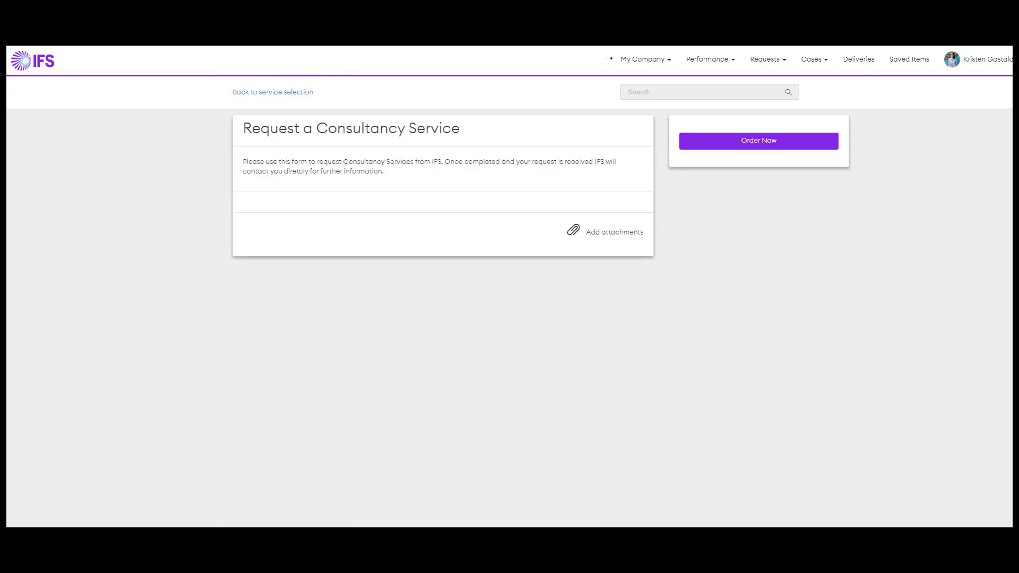
- Leave the consultancy form, open Report an issue, and list the issue-nature options
left_click(757, 141)
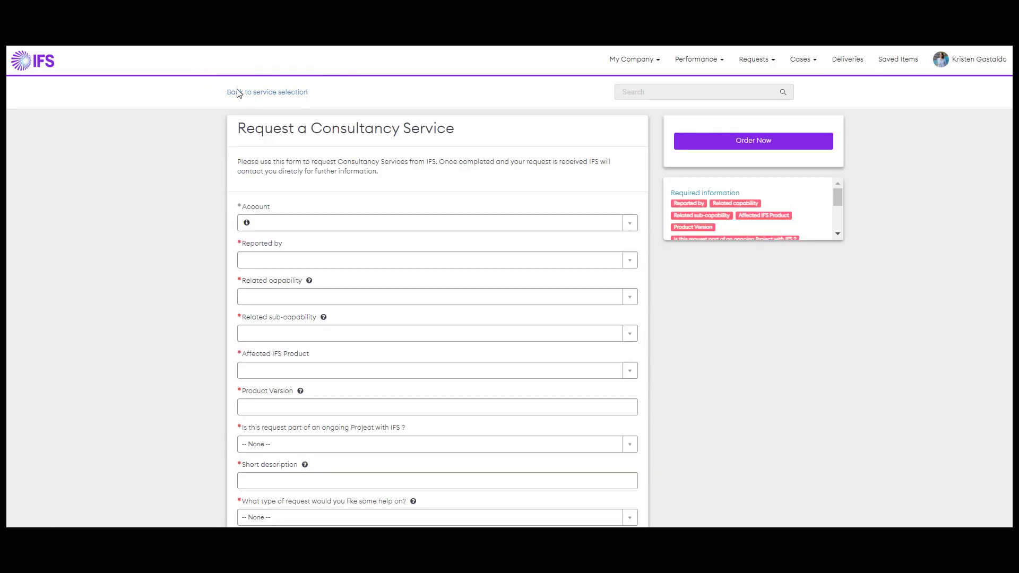
left_click(266, 91)
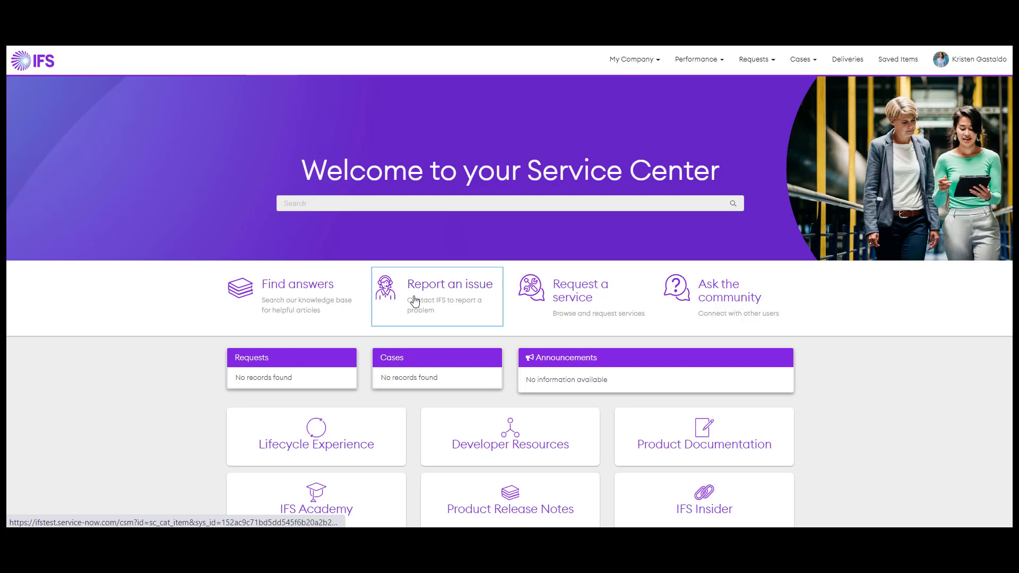
left_click(437, 297)
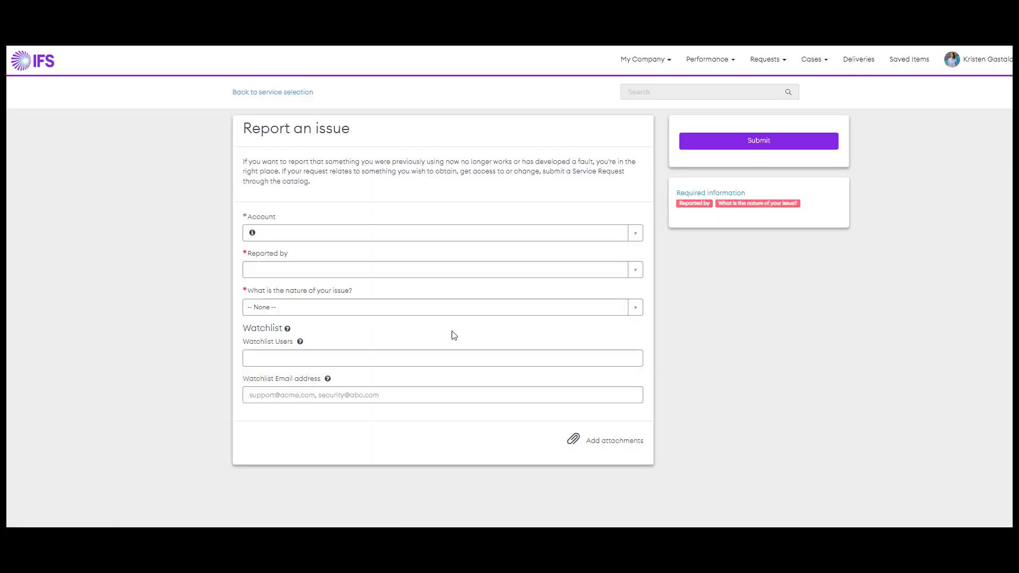
left_click(441, 307)
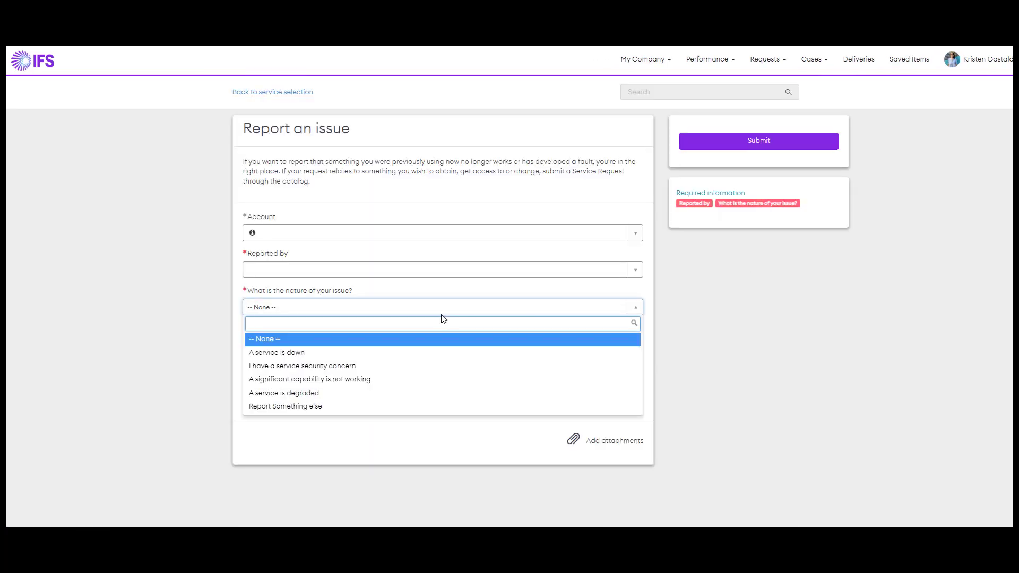
mouse_move(438, 316)
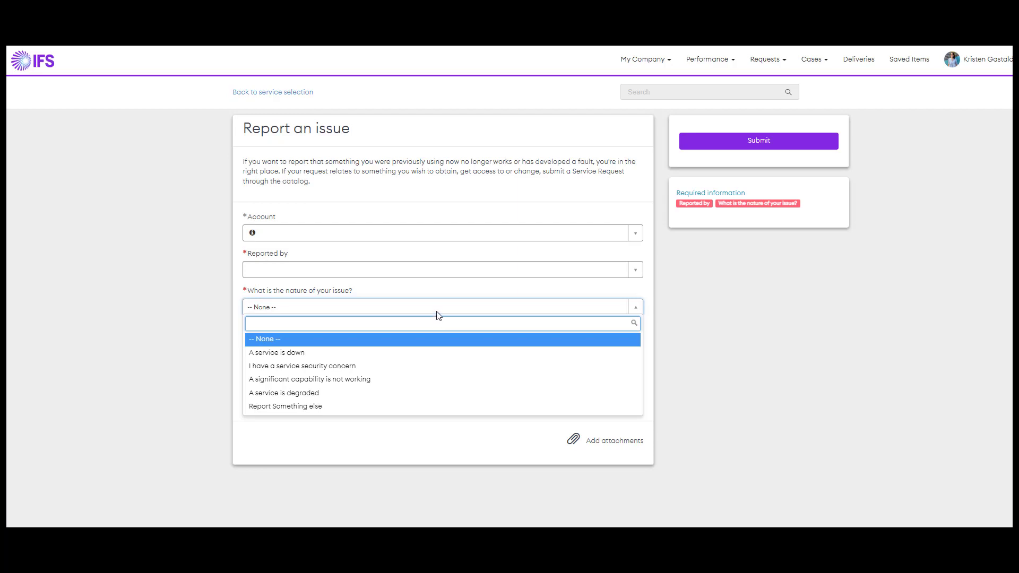